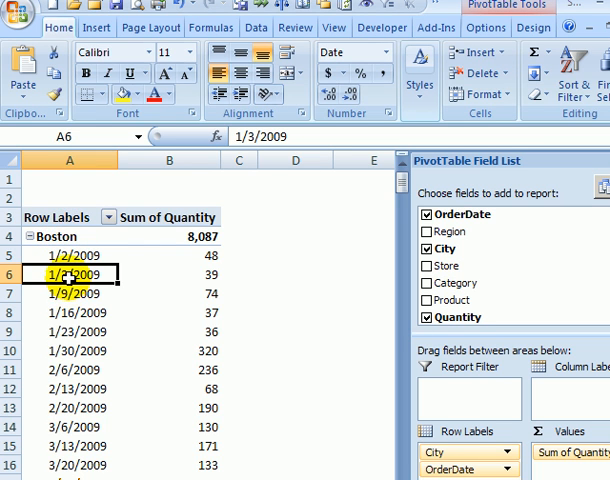
mouse_move(72, 274)
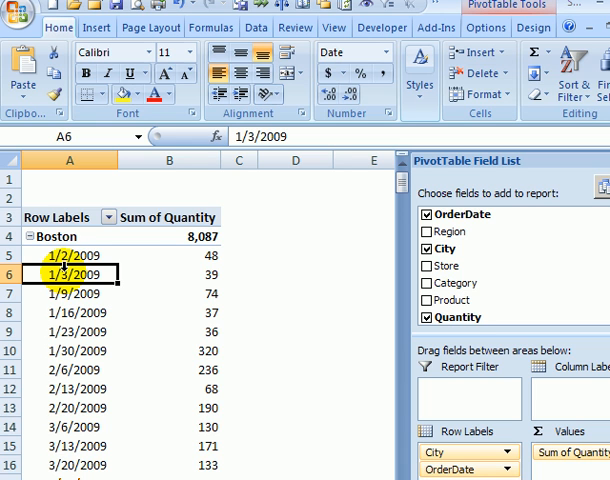
mouse_move(67, 270)
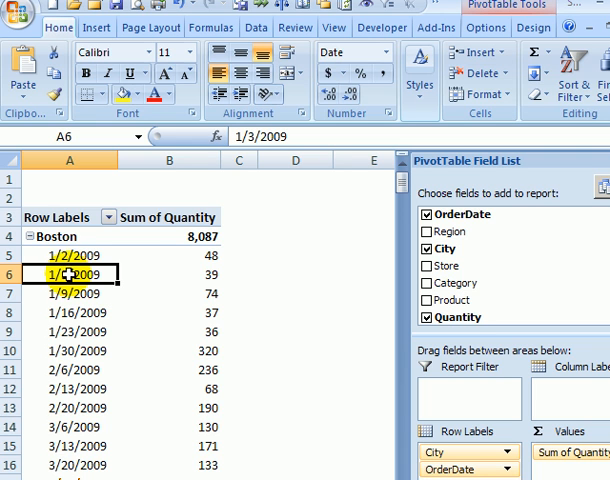
mouse_move(62, 270)
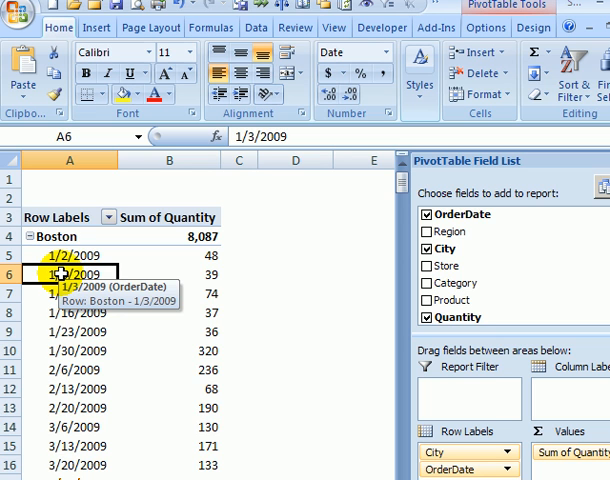
Step: Group the pivot table's order dates by Months and Years in the Grouping dialog
right_click(70, 272)
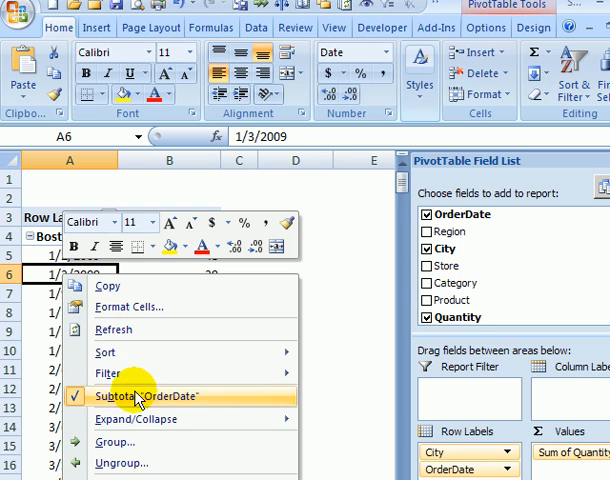
click(115, 442)
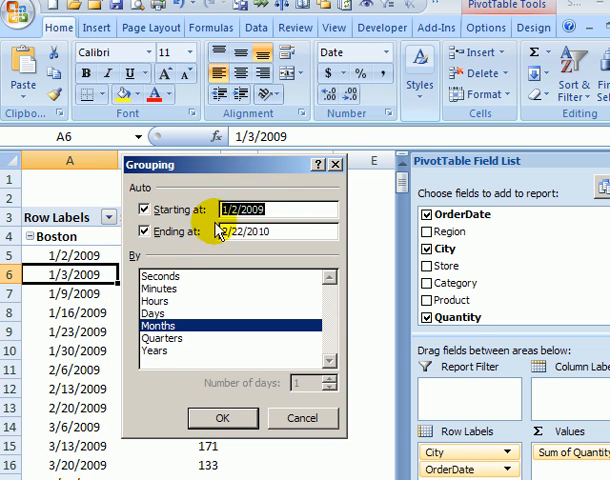
mouse_move(163, 356)
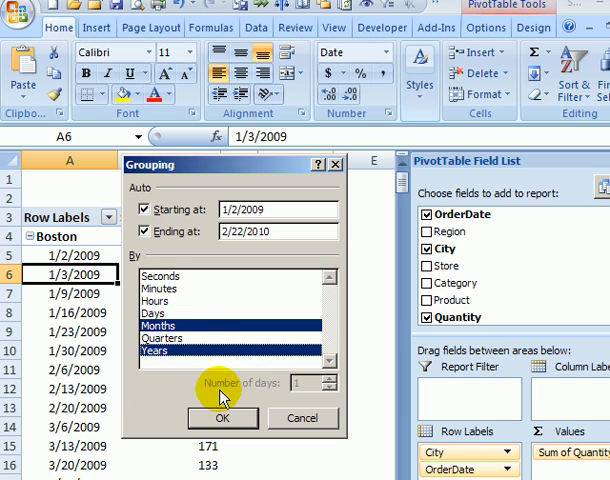
click(222, 418)
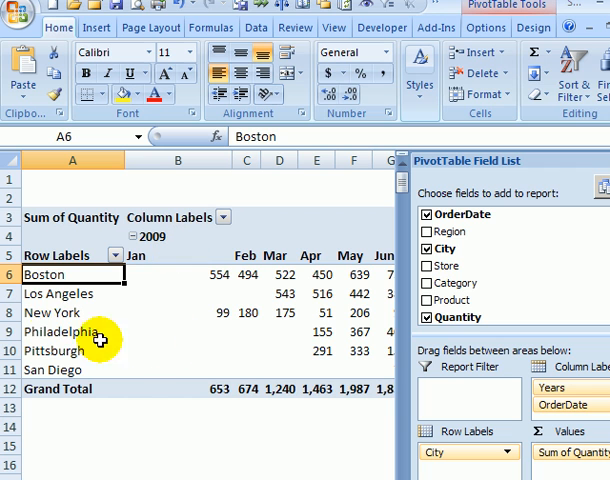
mouse_move(130, 310)
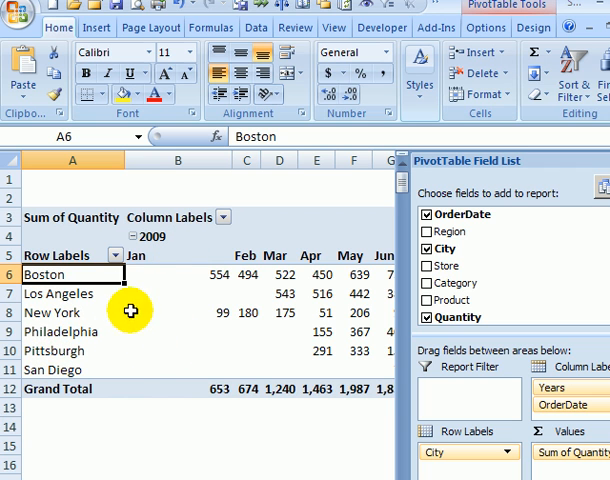
mouse_move(204, 278)
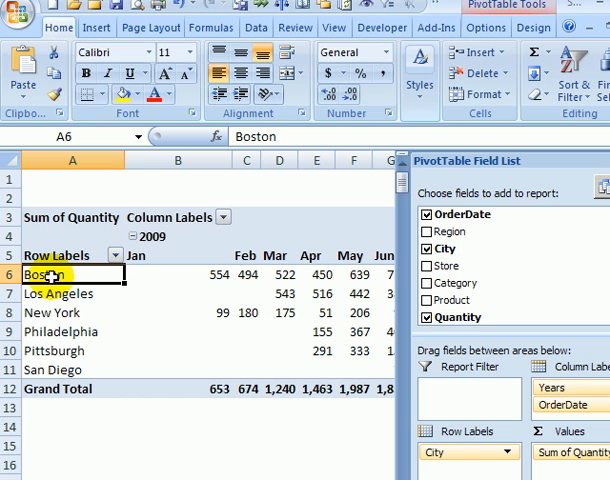
mouse_move(55, 272)
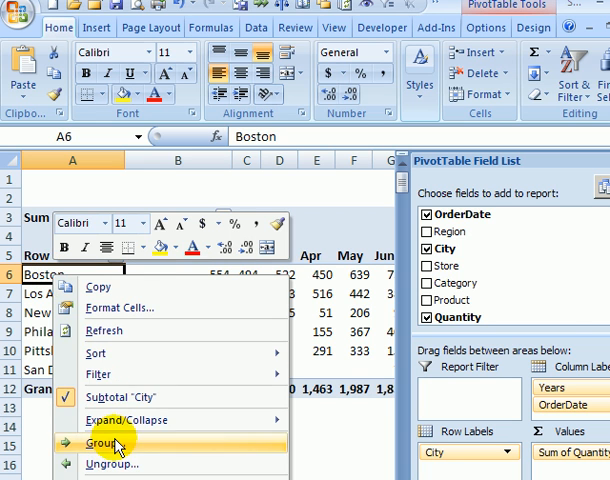
click(101, 443)
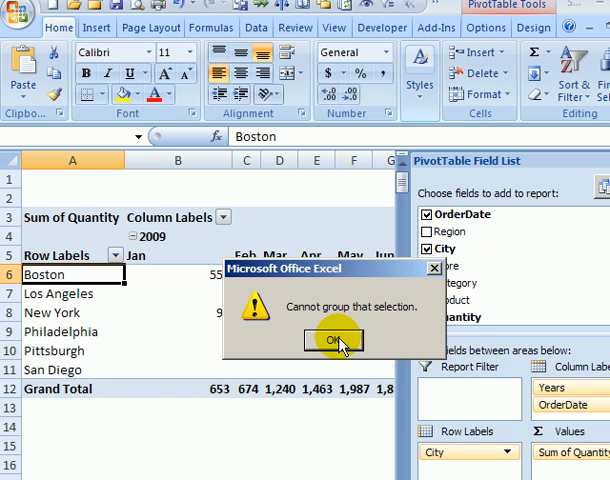
click(335, 339)
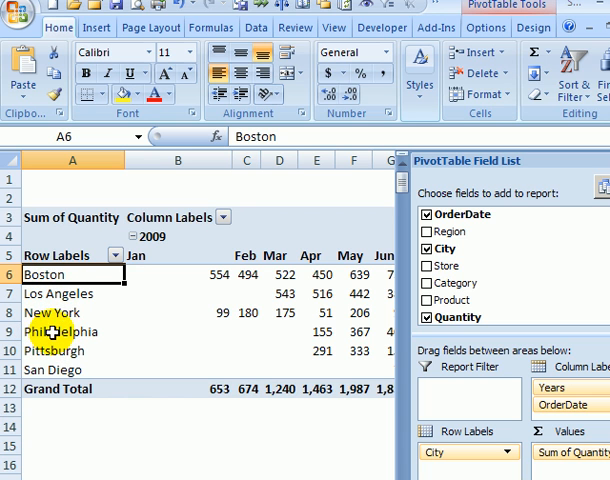
mouse_move(52, 312)
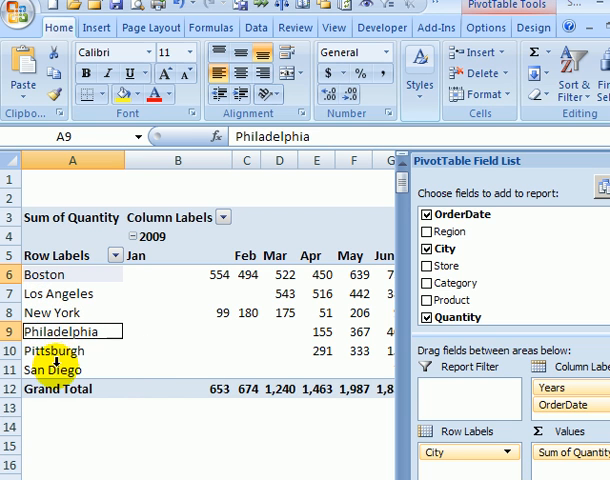
Step: Add San Diego to the selected cities alongside Boston and Philadelphia
click(54, 369)
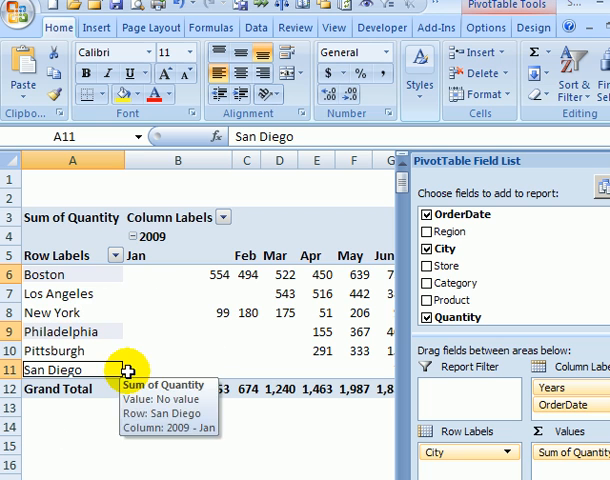
mouse_move(72, 278)
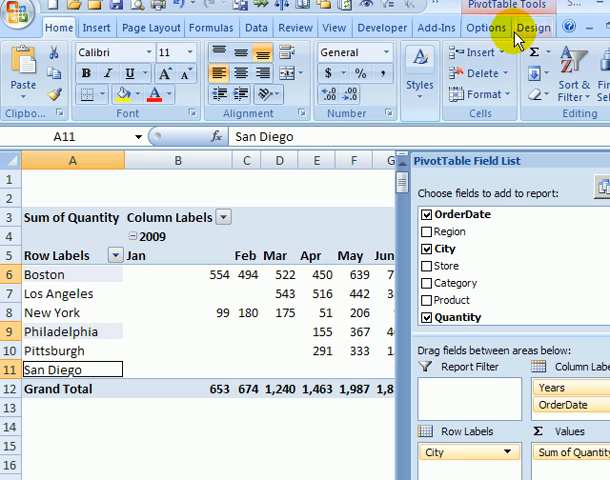
Step: Group Boston, Philadelphia and San Diego into Group1 with Group Selection
click(487, 27)
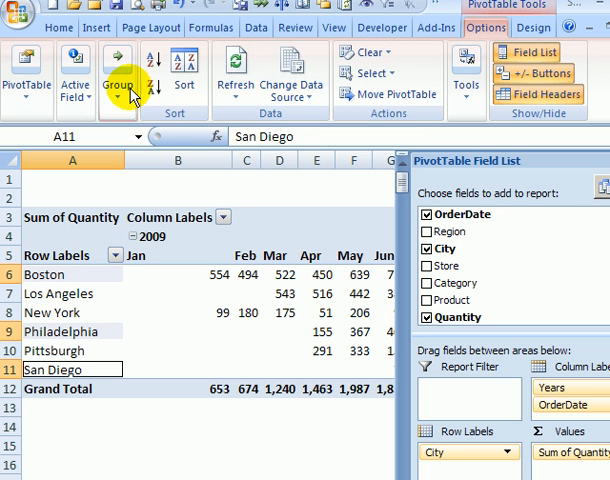
click(117, 72)
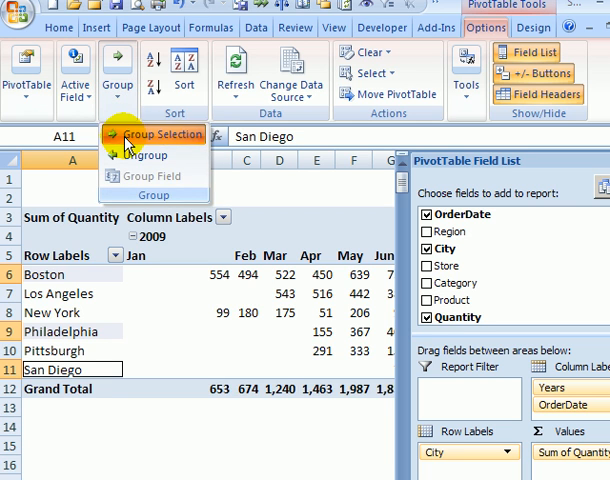
click(150, 135)
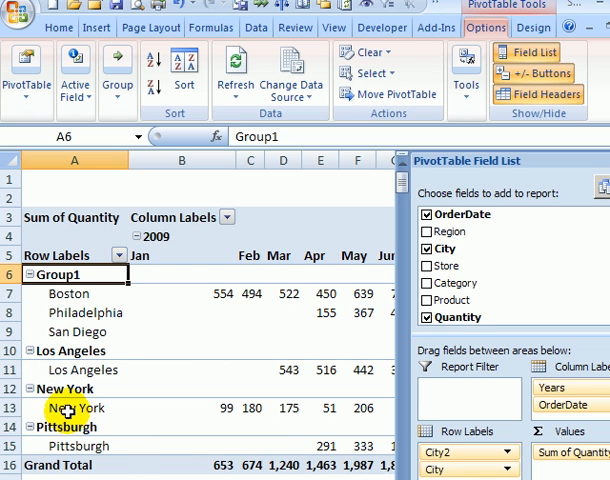
mouse_move(55, 271)
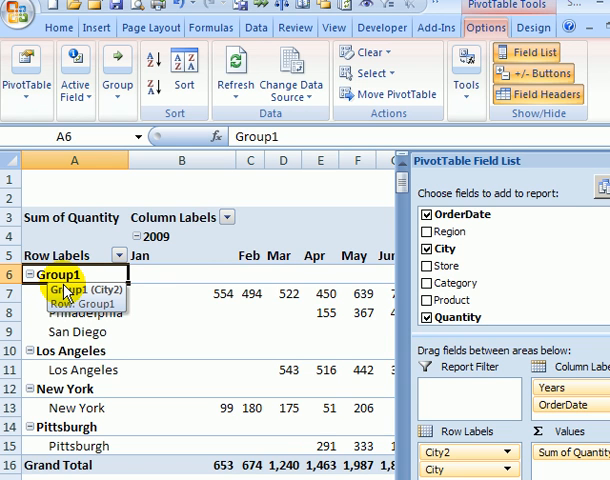
Step: Retype the Group1 label as 'Old Stores'
text(O)
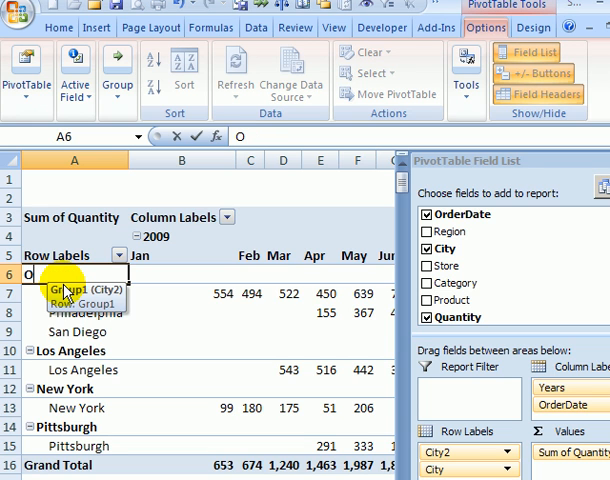
text(ld)
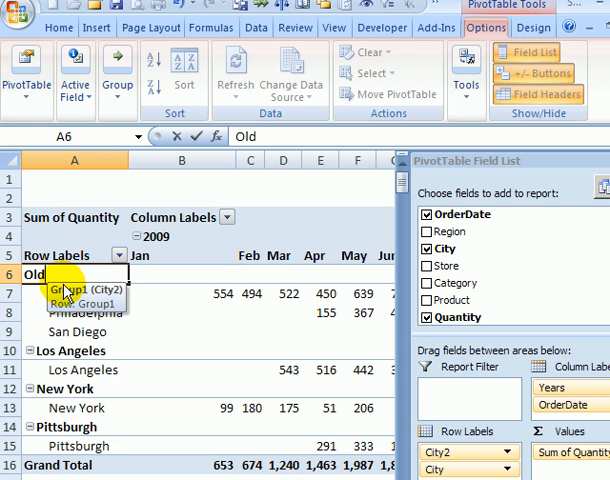
text(Stores)
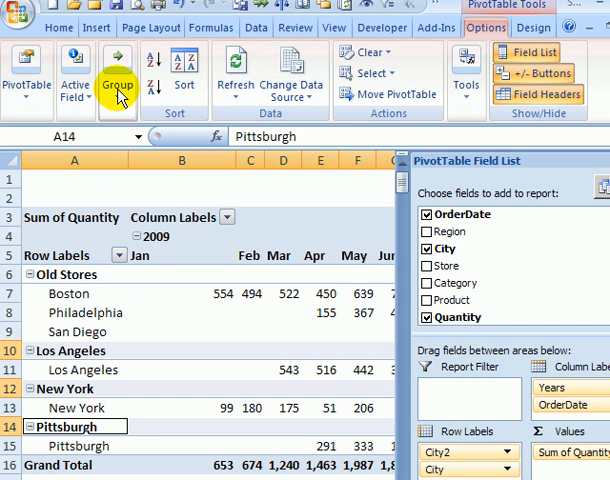
Step: Group Los Angeles, New York and Pittsburgh into Group2 and start retyping its label
click(117, 79)
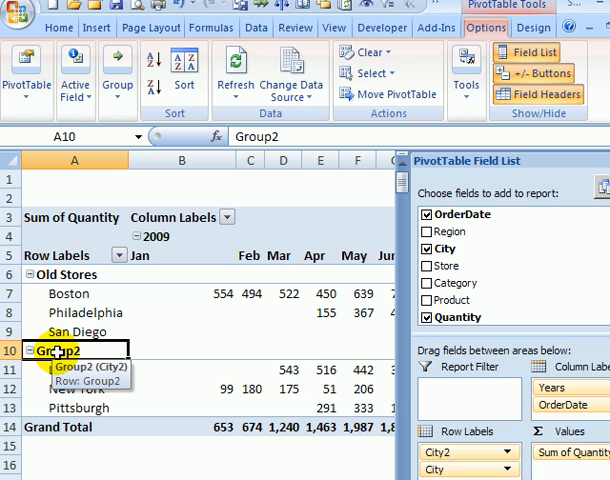
text(New York)
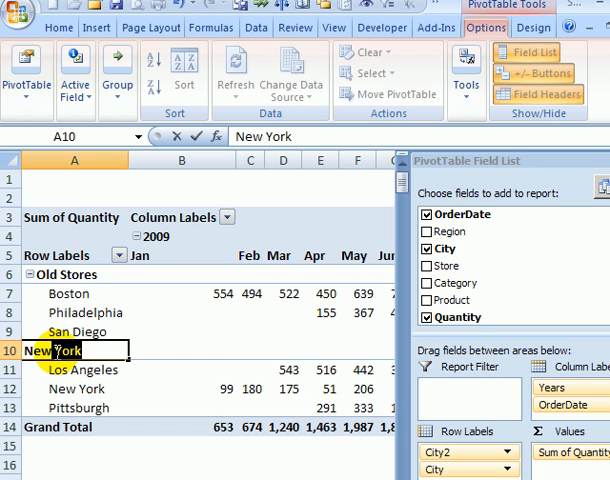